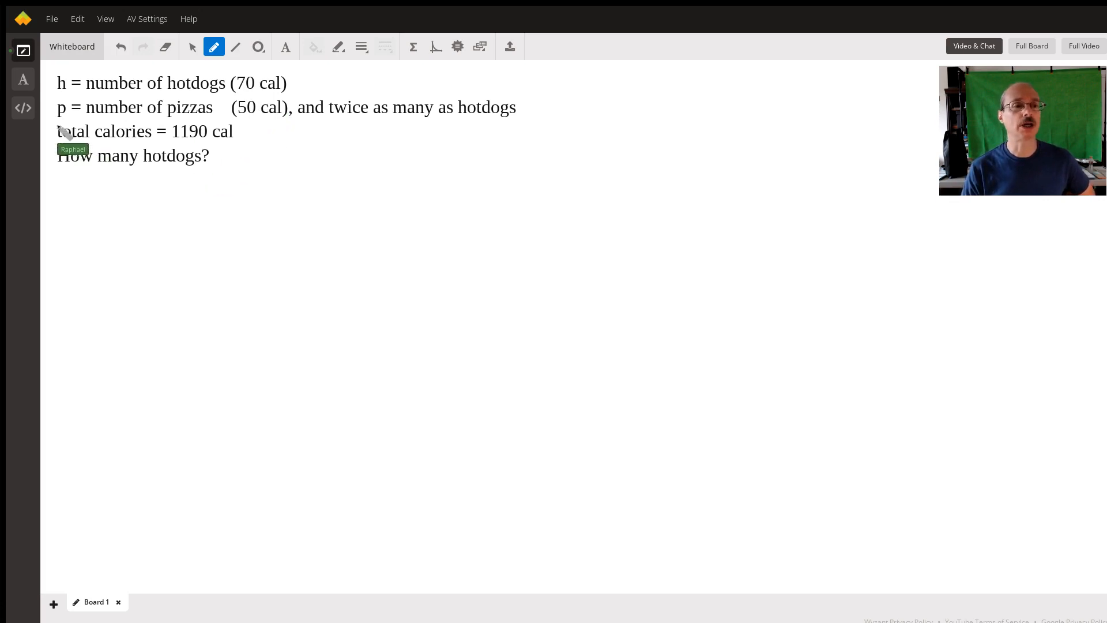
pyautogui.moveTo(145, 133)
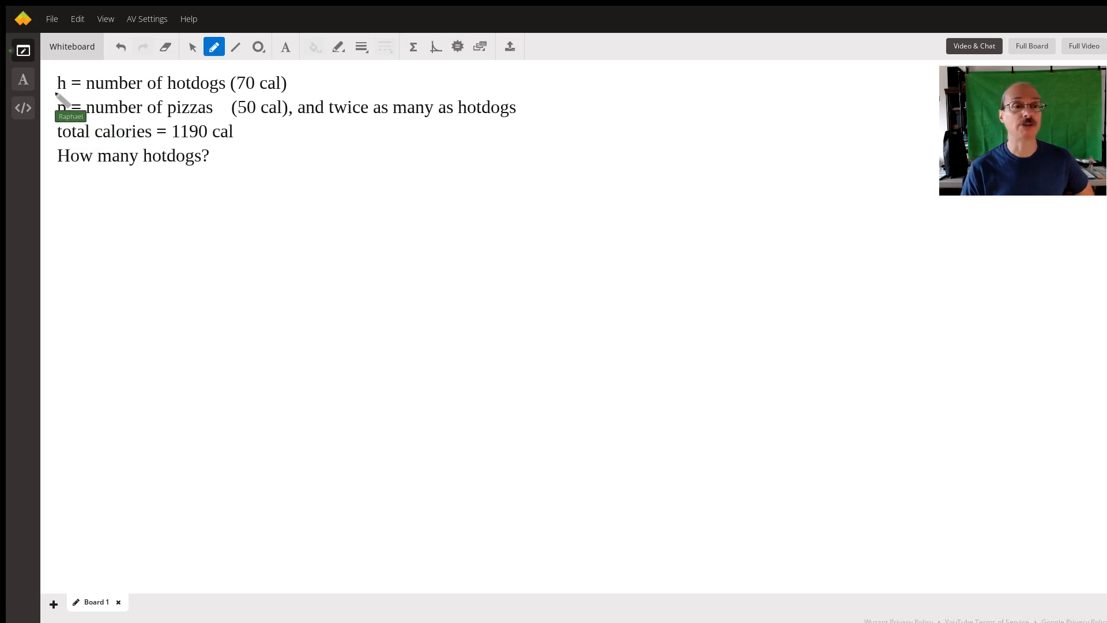
pyautogui.moveTo(352, 155)
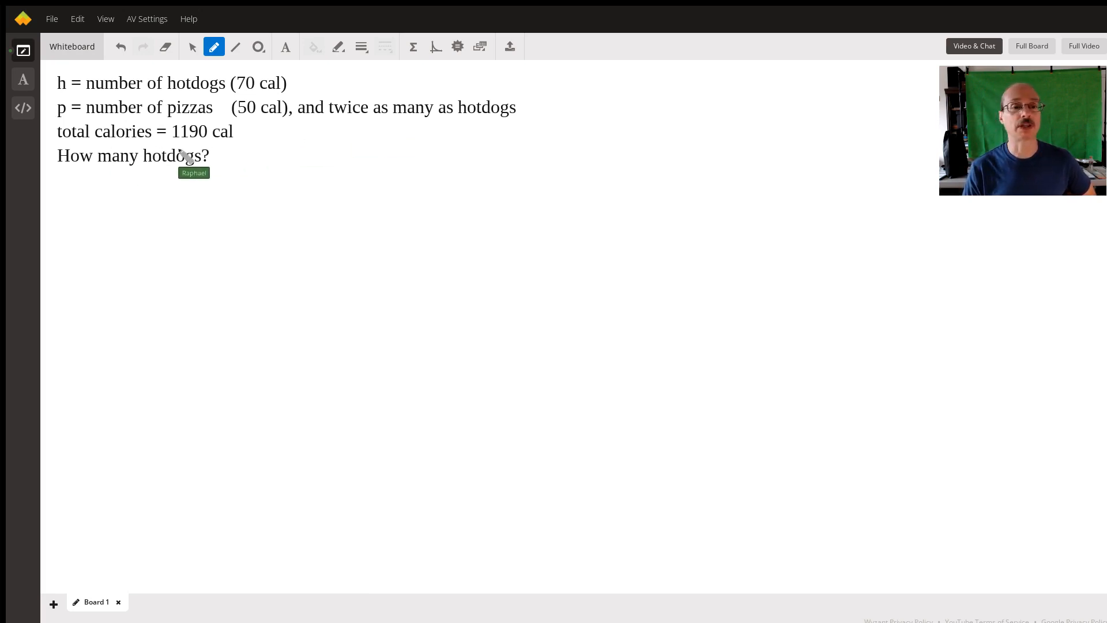
pyautogui.moveTo(71, 198)
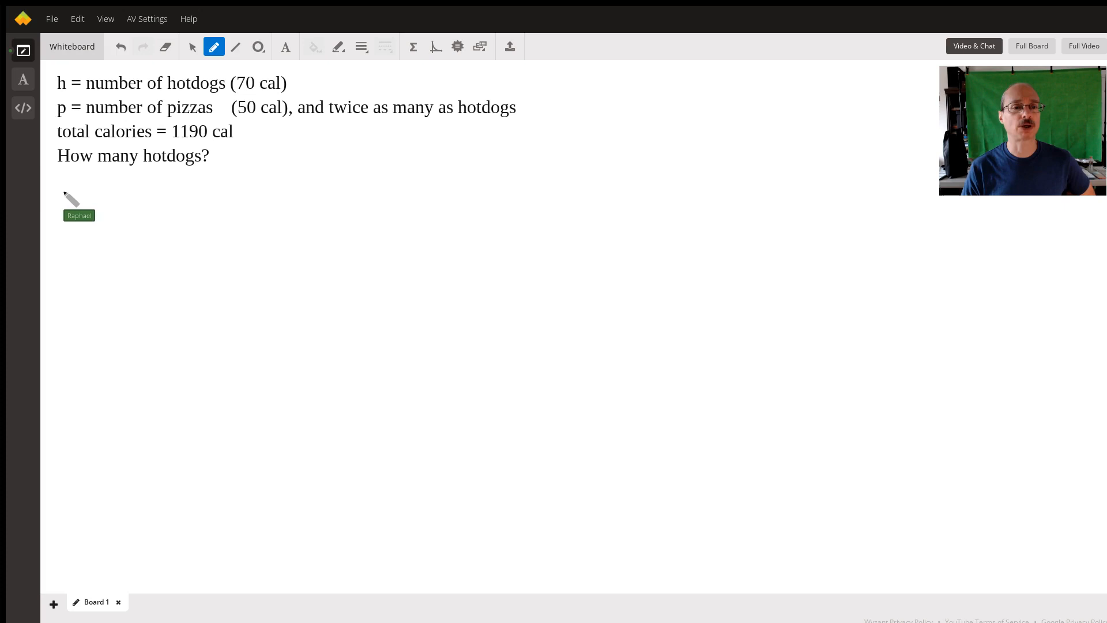
# Step: Handwrite the left side h(70) + p(50) beneath the word problem
pyautogui.moveTo(62, 189); pyautogui.dragTo(67, 220)
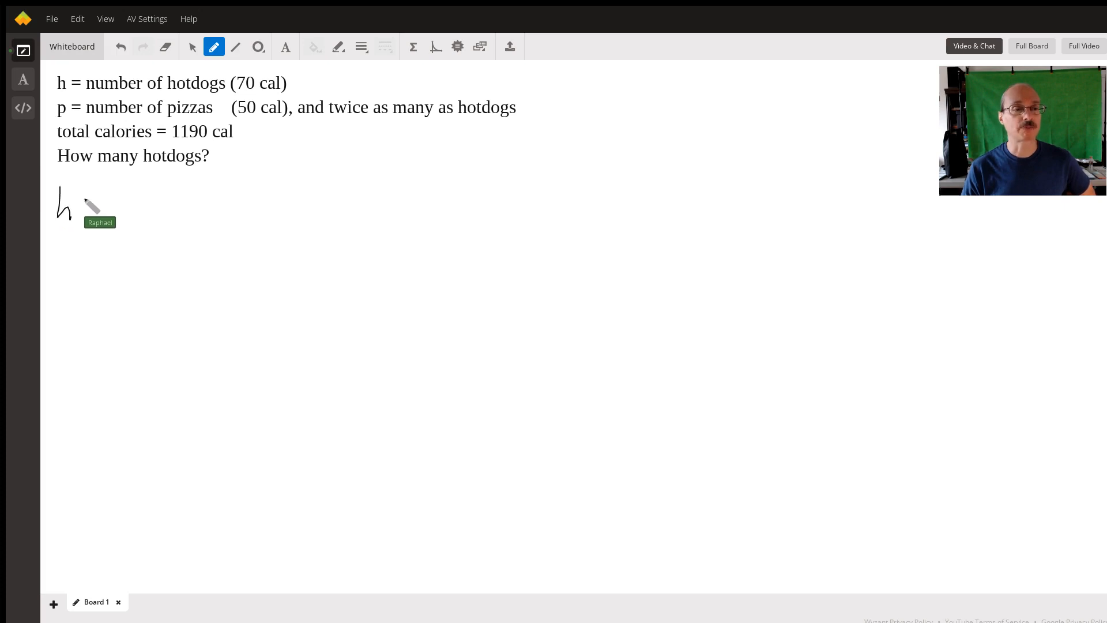
pyautogui.moveTo(77, 208); pyautogui.dragTo(113, 197)
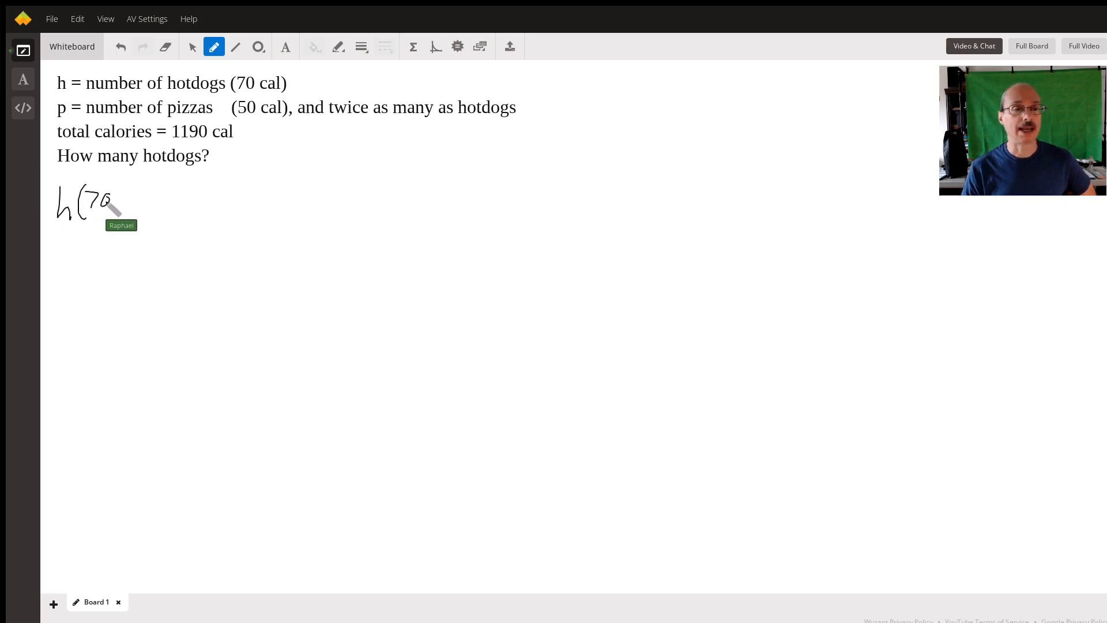
pyautogui.moveTo(113, 190); pyautogui.dragTo(109, 219)
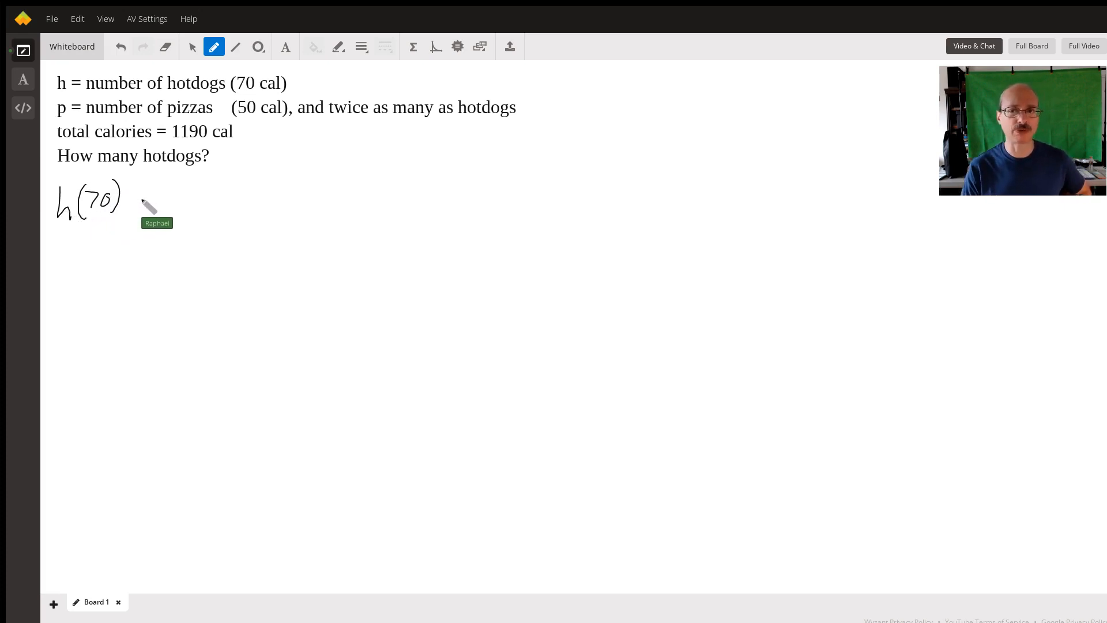
pyautogui.moveTo(138, 190); pyautogui.dragTo(146, 212)
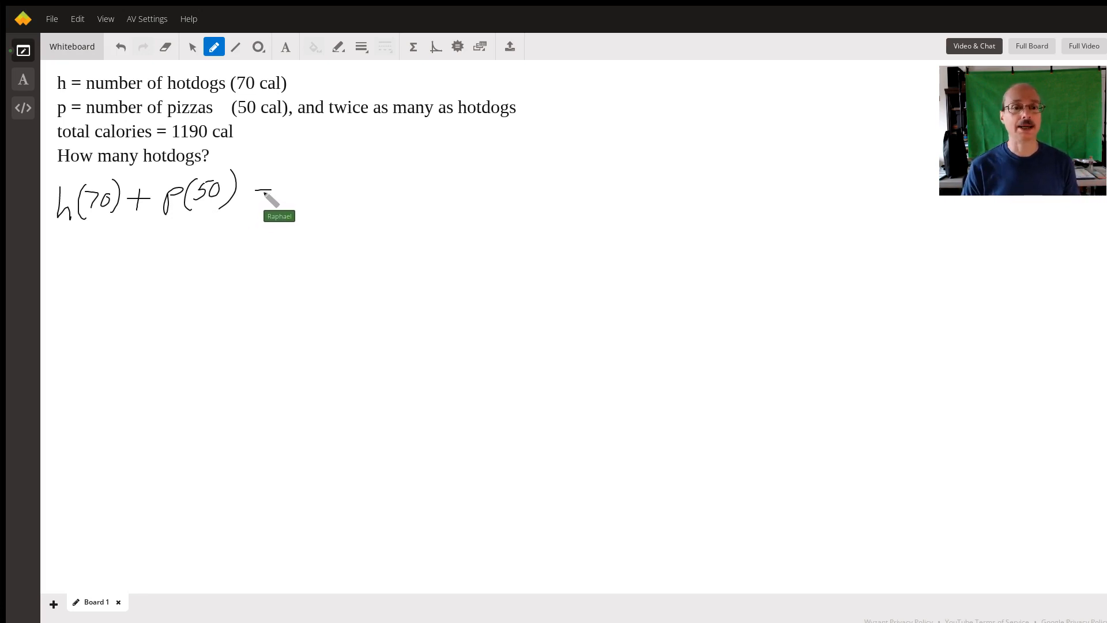
# Step: Add the equals sign and the total 1190 to complete the equation
pyautogui.moveTo(253, 196); pyautogui.dragTo(272, 196)
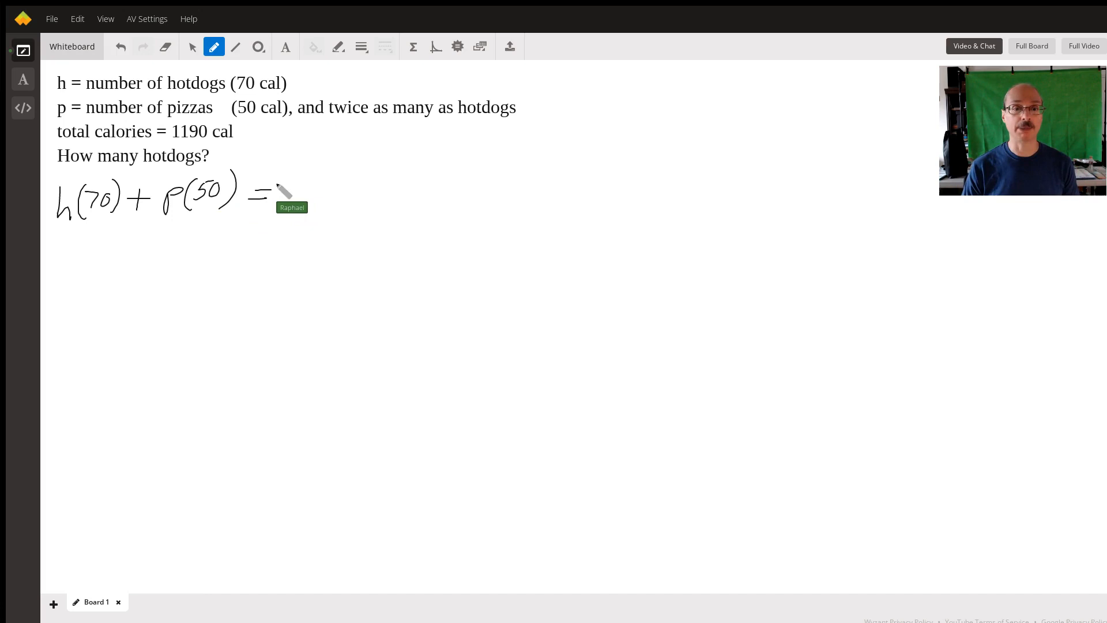
pyautogui.moveTo(283, 198); pyautogui.dragTo(313, 205)
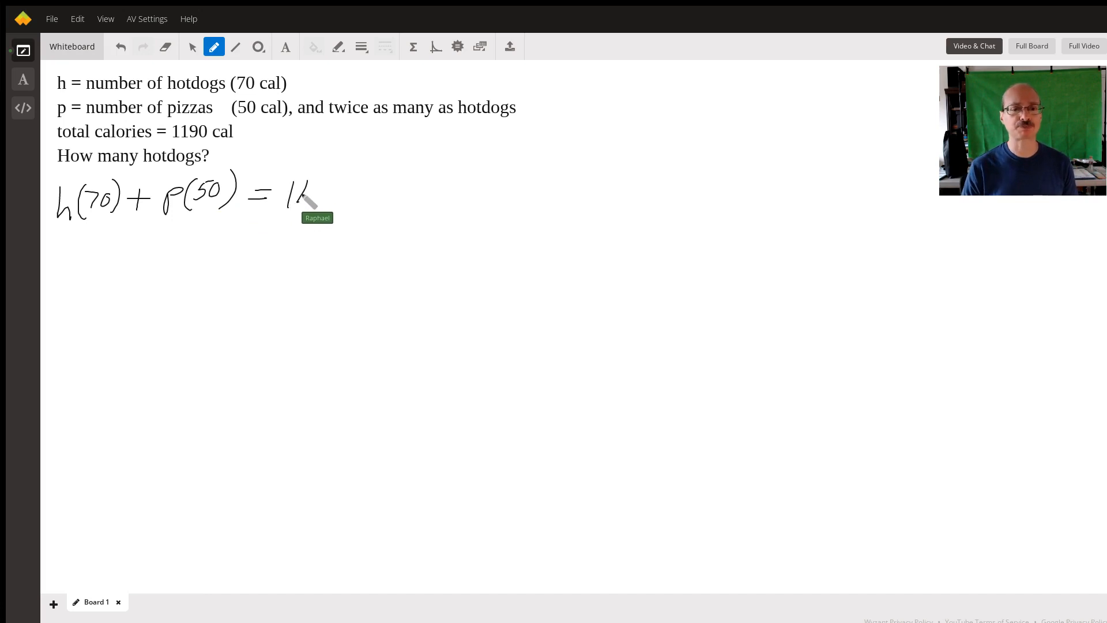
pyautogui.moveTo(303, 190); pyautogui.dragTo(346, 205)
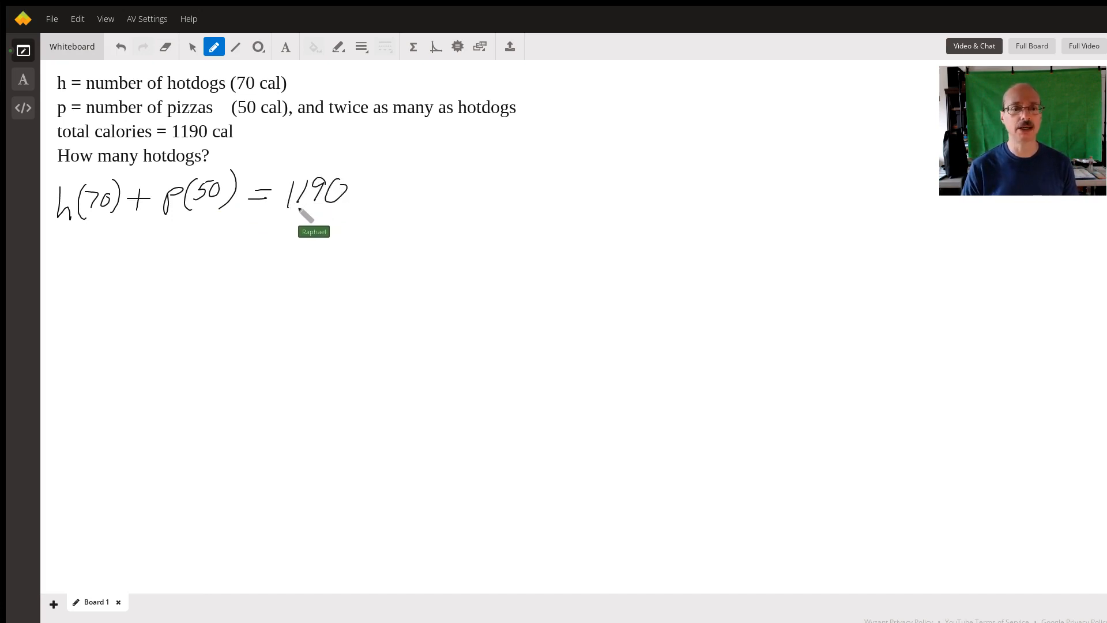
pyautogui.moveTo(84, 240)
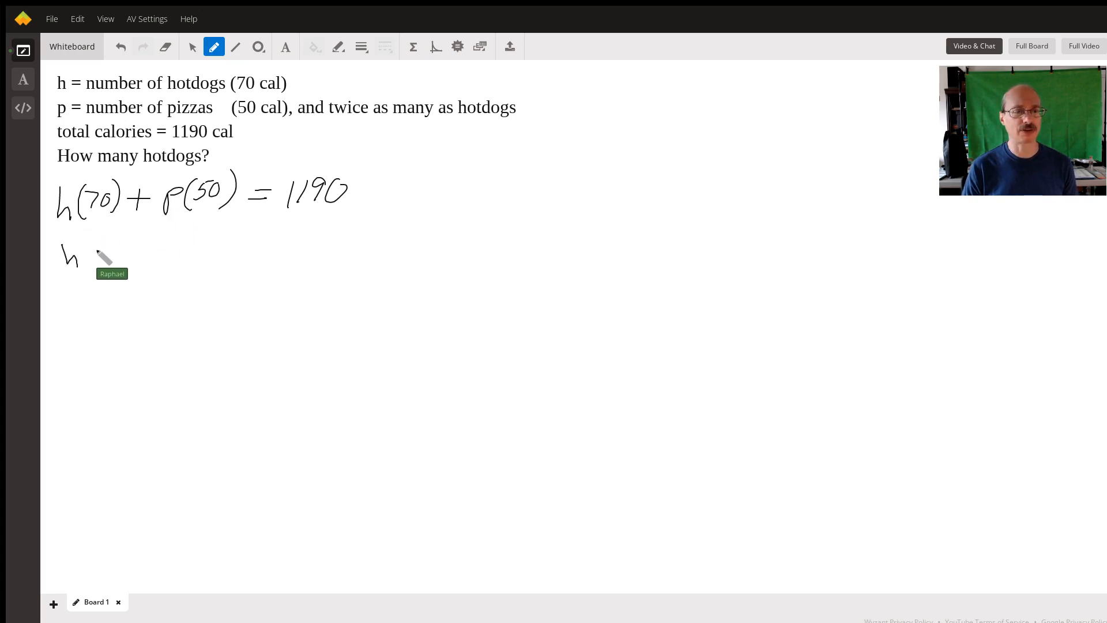
# Step: Handwrite h(70) + (2h)(50) = 1190 on a new line, substituting 2h for p
pyautogui.moveTo(85, 247); pyautogui.dragTo(152, 251)
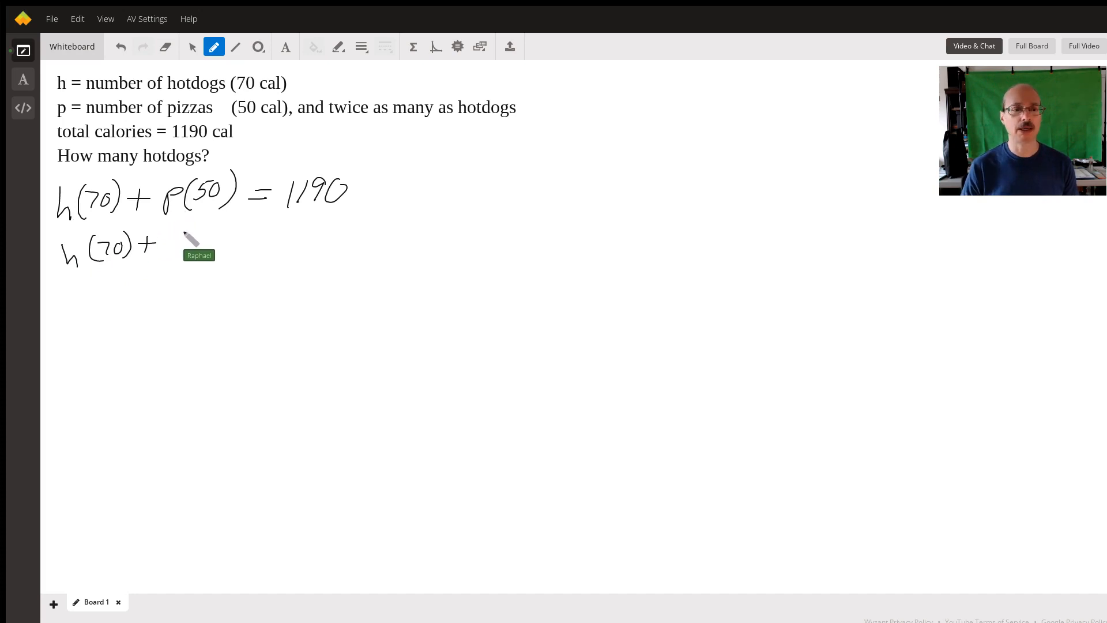
pyautogui.moveTo(176, 243); pyautogui.dragTo(219, 247)
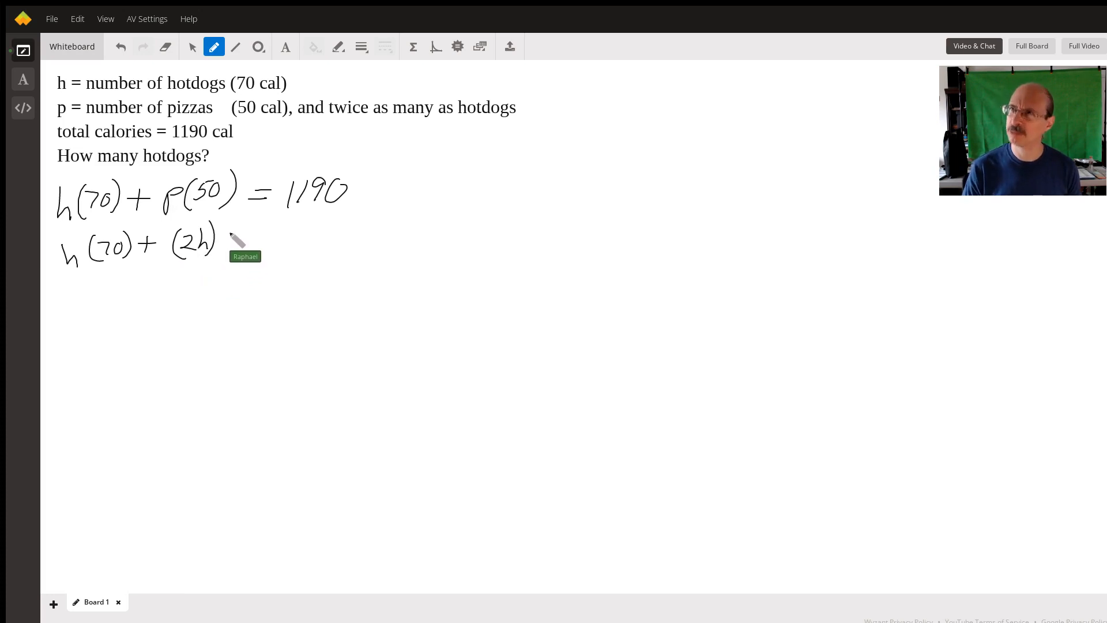
pyautogui.moveTo(226, 239); pyautogui.dragTo(244, 253)
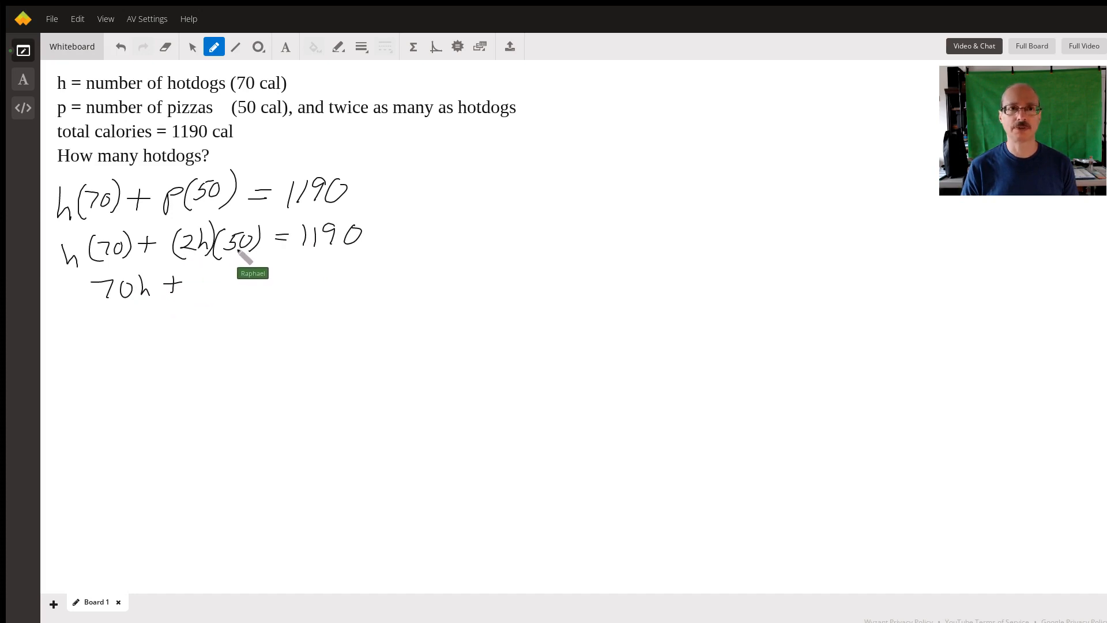
# Step: Write 100h = 1190 to complete the simplified line 70h + 100h = 1190
pyautogui.moveTo(205, 283); pyautogui.dragTo(240, 285)
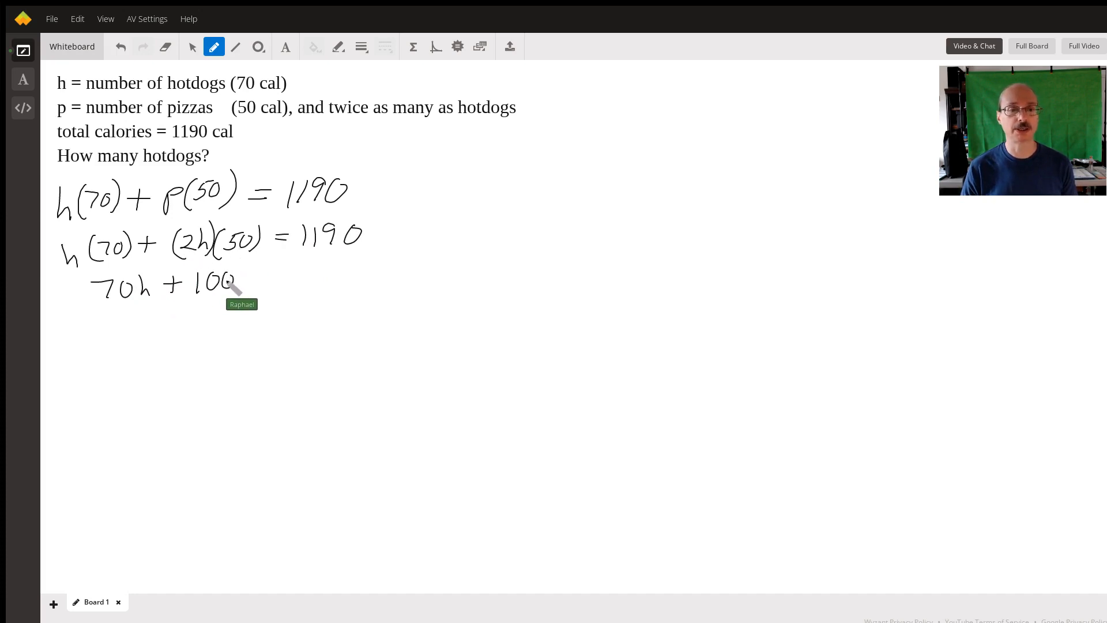
pyautogui.moveTo(243, 282); pyautogui.dragTo(310, 275)
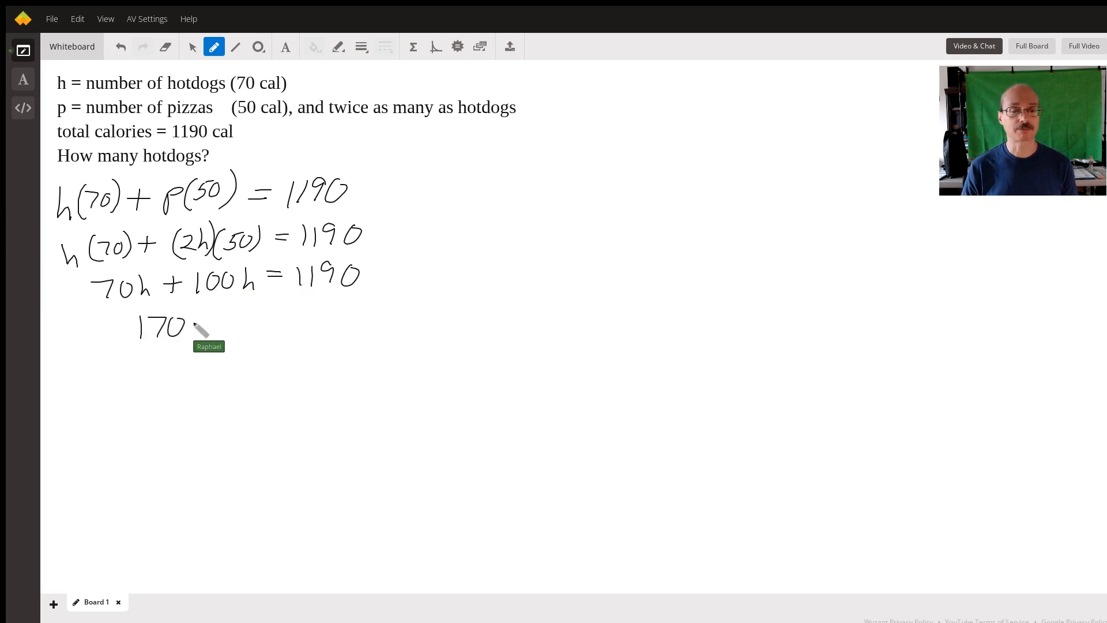
# Step: Write 170h/170 = 1190/170 and the final answer h = 7 hotdogs
pyautogui.moveTo(205, 325); pyautogui.dragTo(268, 318)
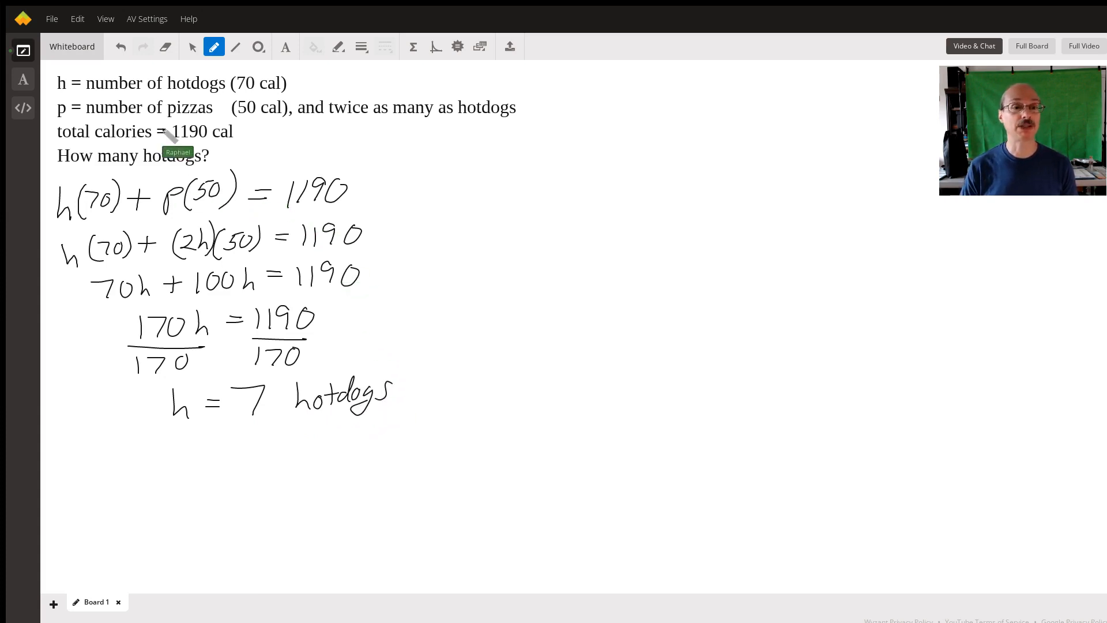
pyautogui.moveTo(483, 145)
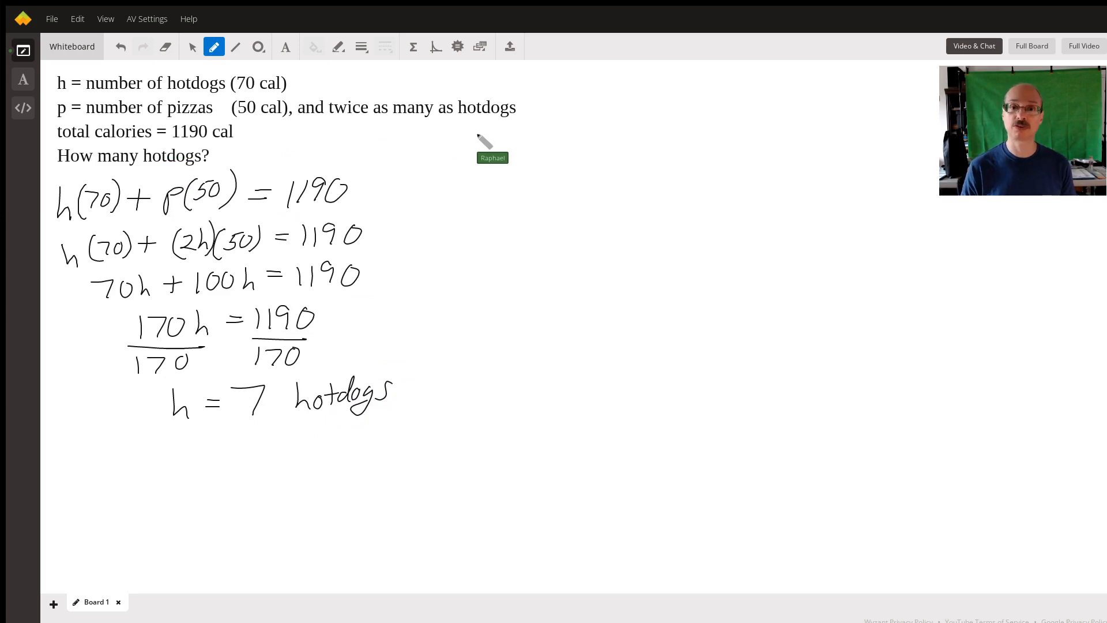
pyautogui.moveTo(282, 425)
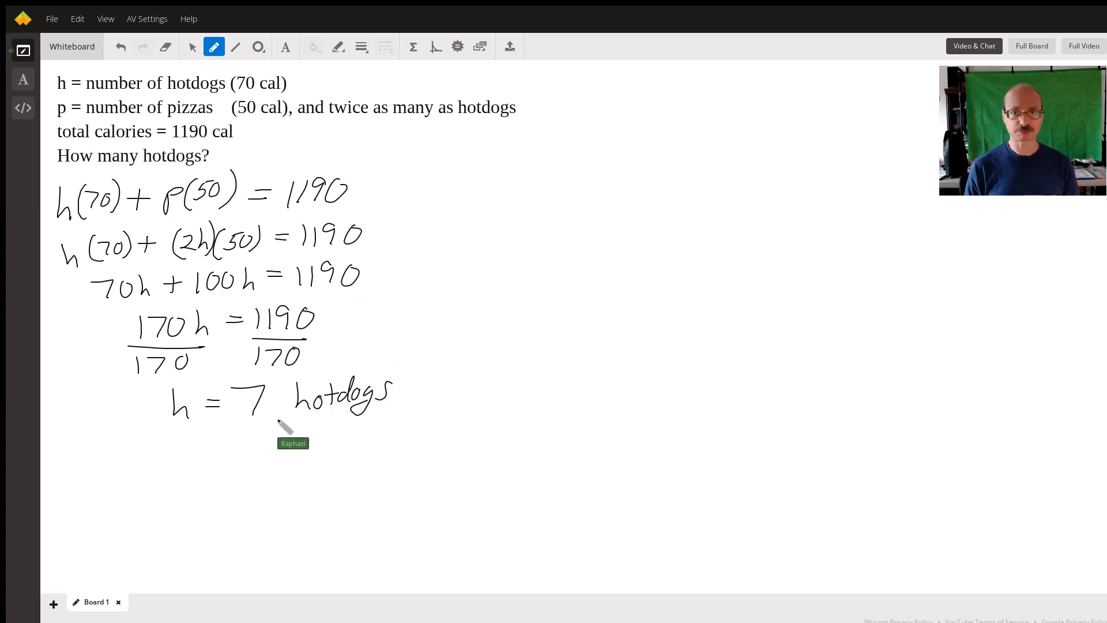
pyautogui.moveTo(284, 427)
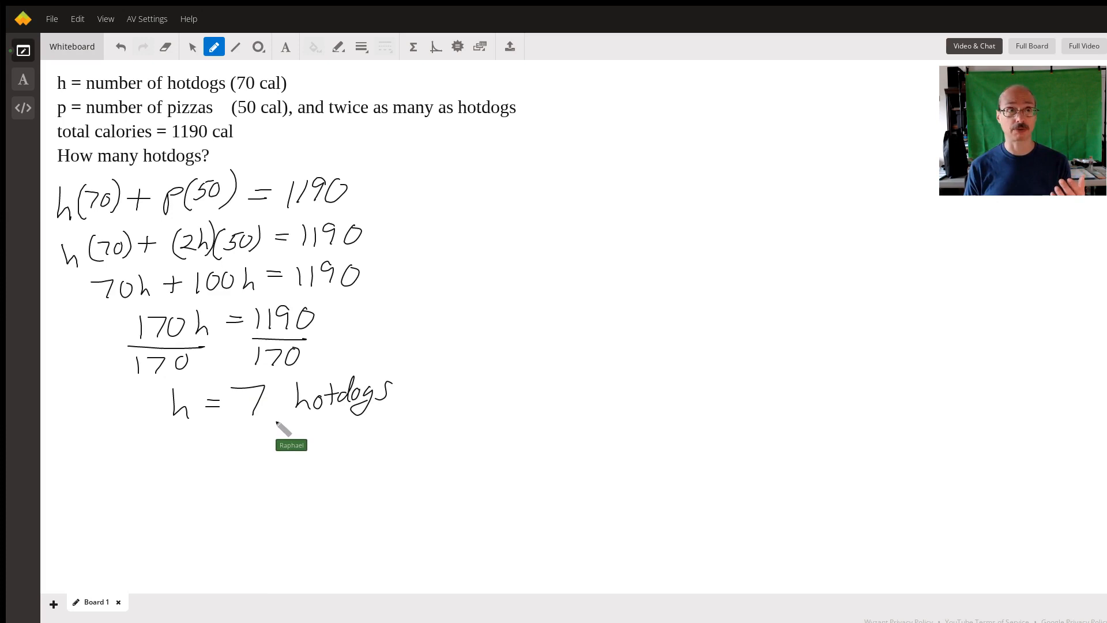